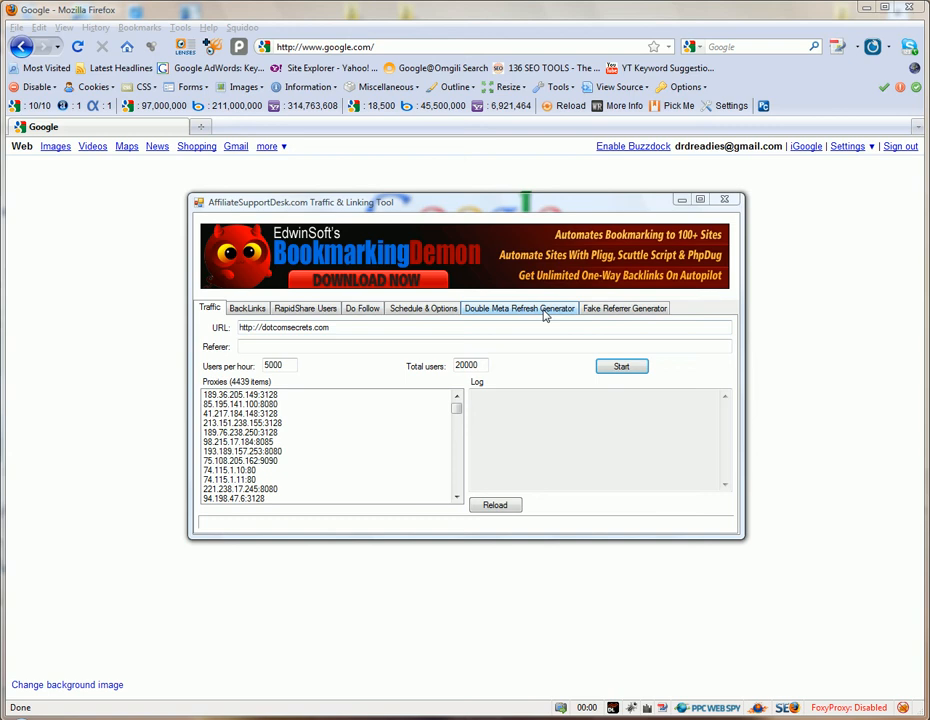
Switch to the Double Meta Refresh Generator, whose redirection page list is empty.
click(519, 308)
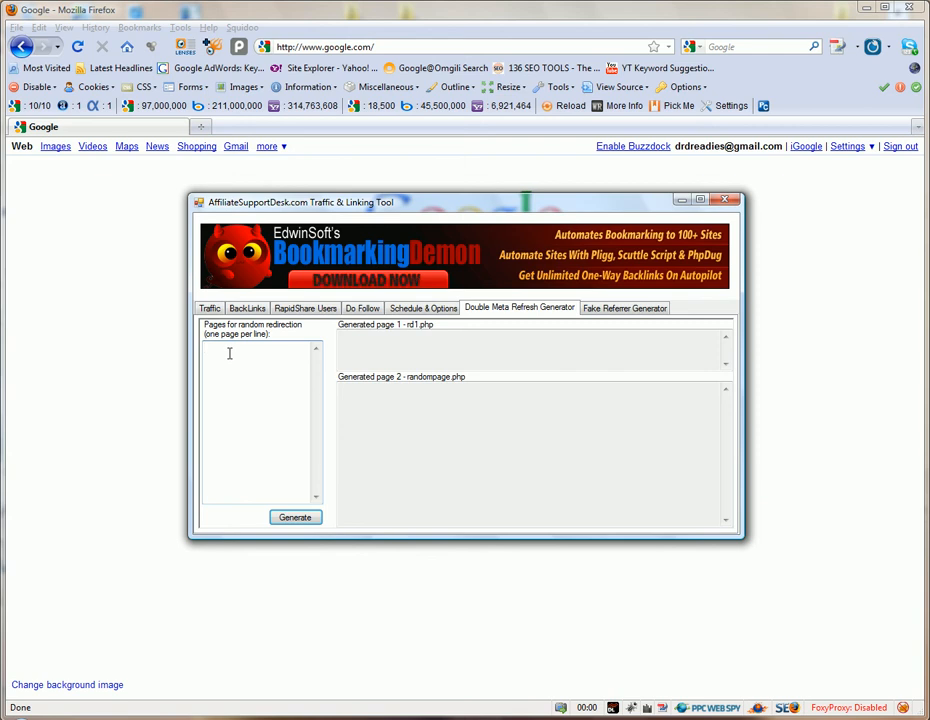
text(http://aff1.com)
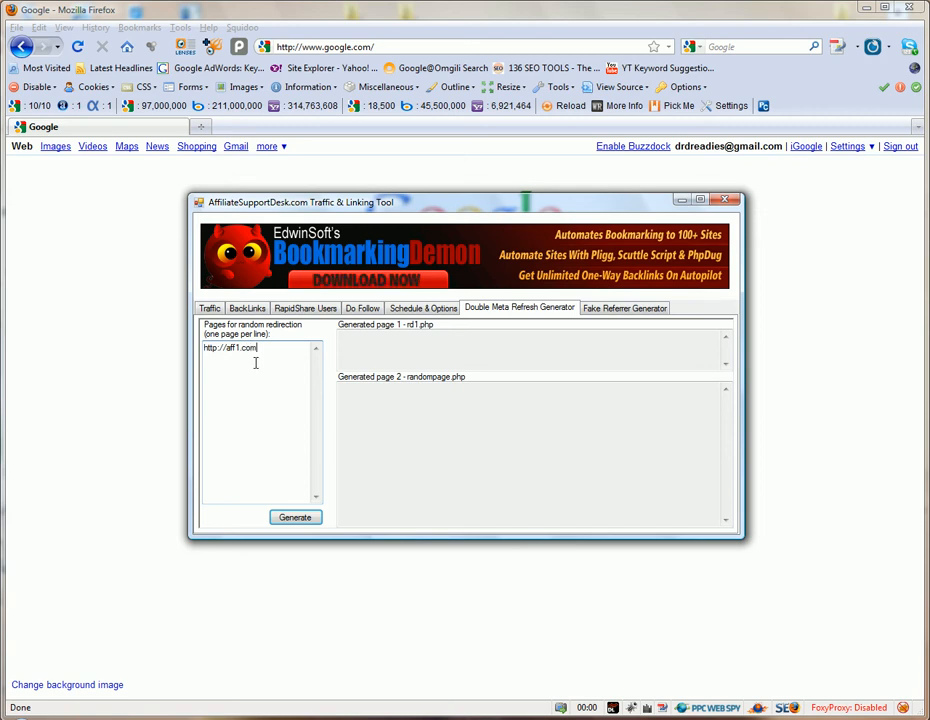
mouse_move(308, 377)
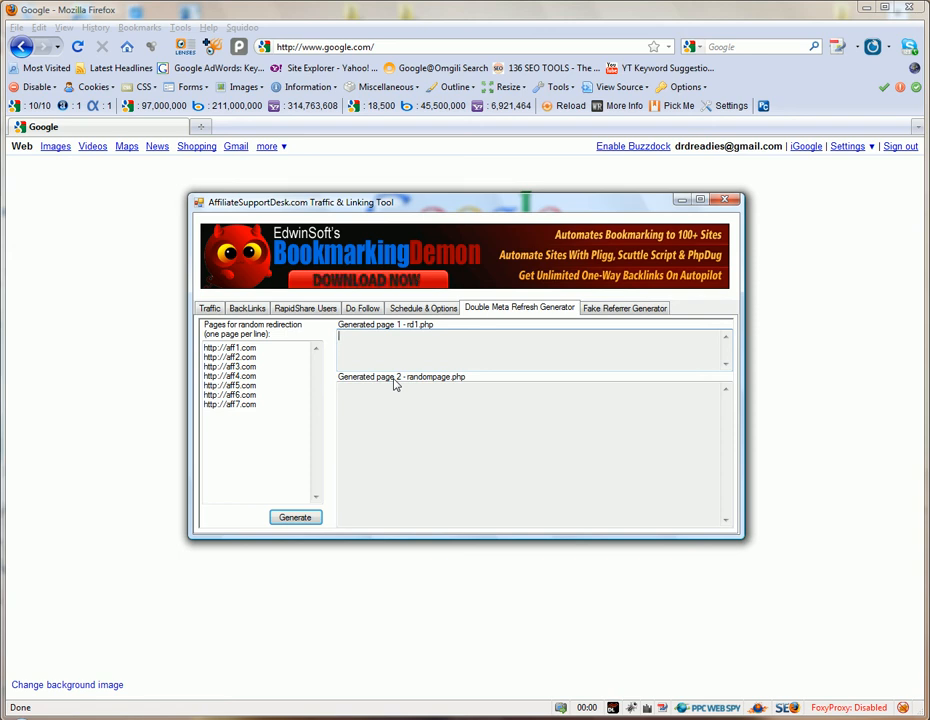
mouse_move(477, 436)
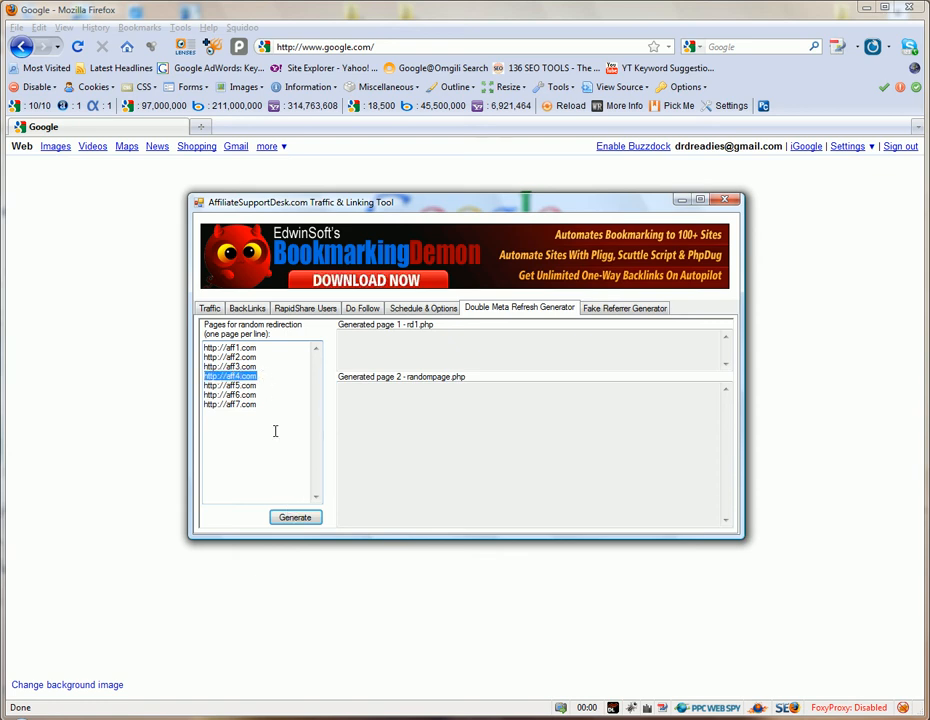
Generate the rd1.php and randompage.php redirect code from the seven URLs.
click(295, 517)
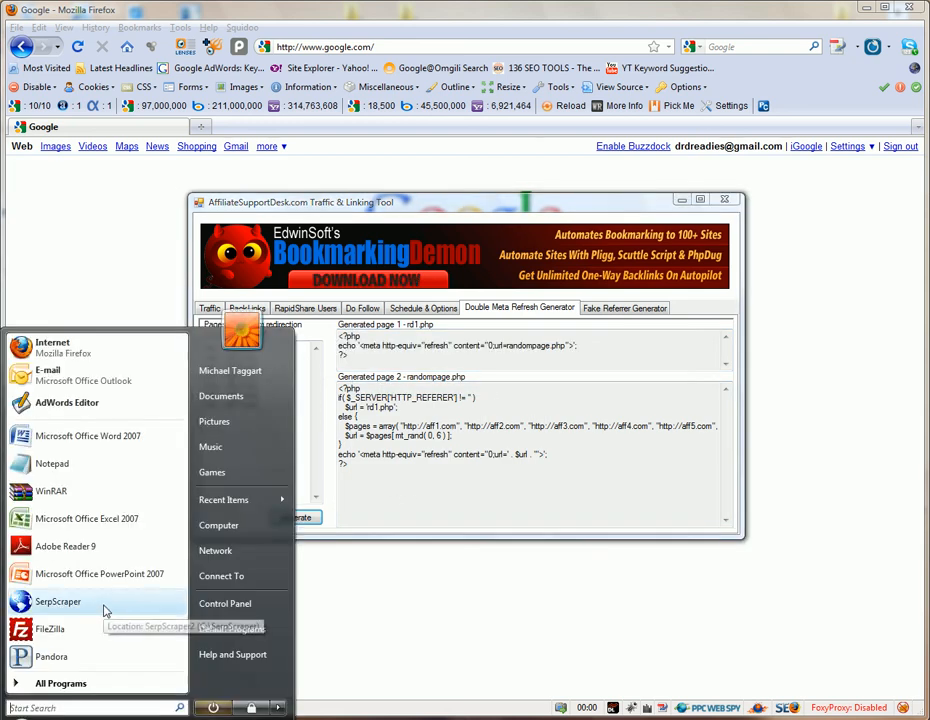
mouse_move(67, 402)
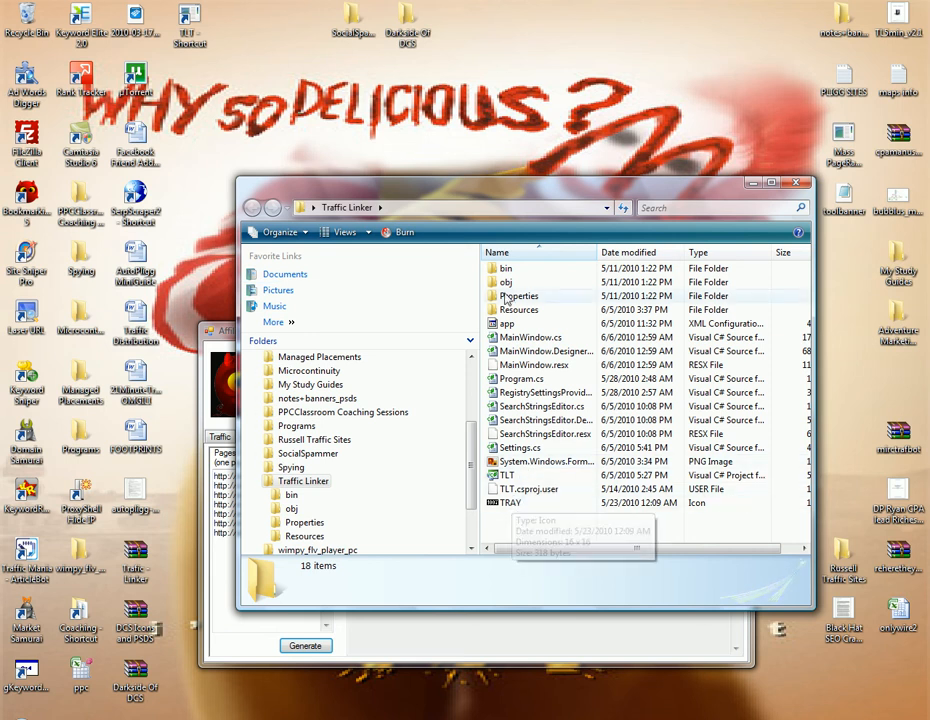
Open the bin and then Debug folders inside Traffic Linker.
double_click(506, 268)
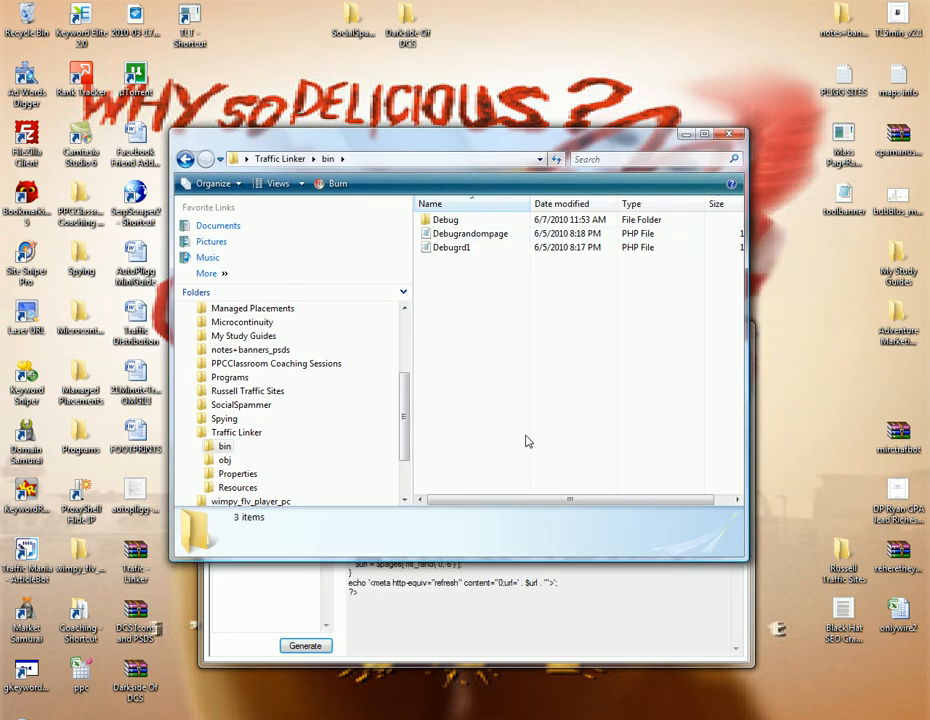
mouse_move(399, 650)
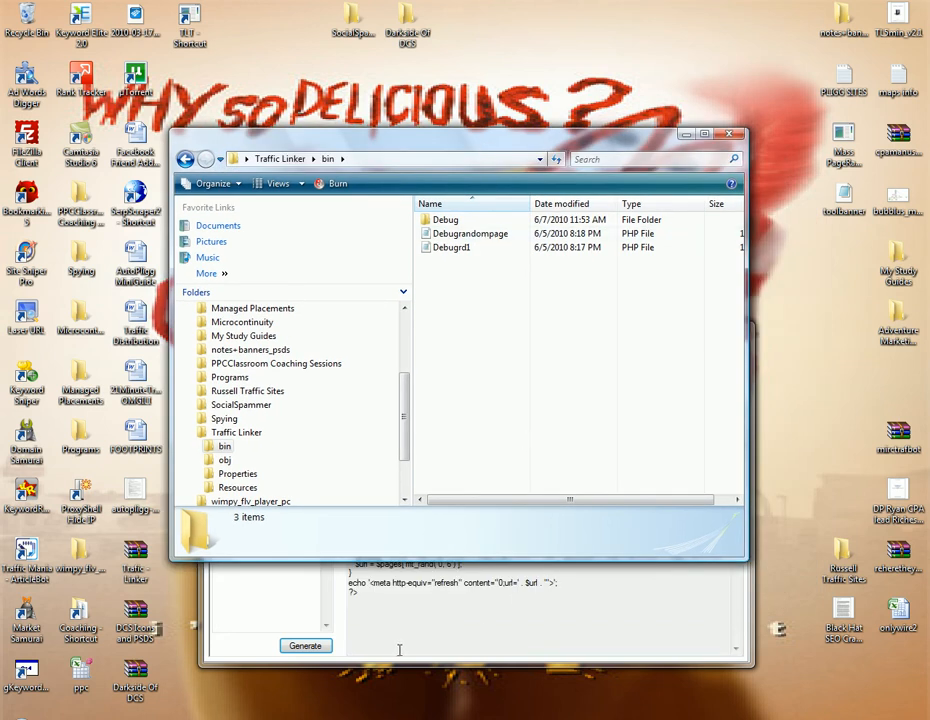
double_click(445, 219)
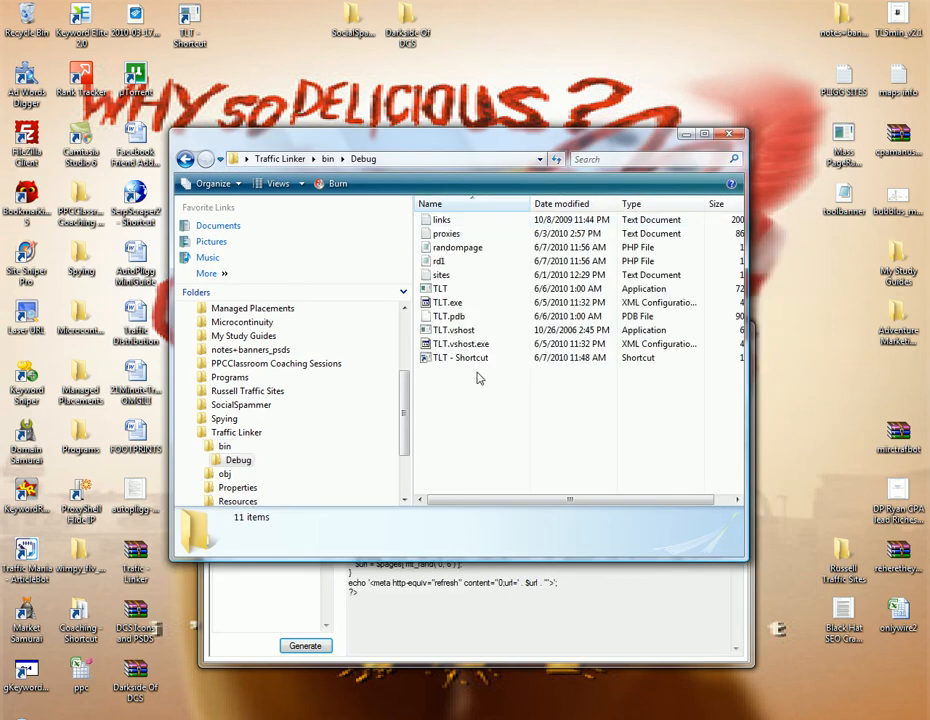
click(458, 247)
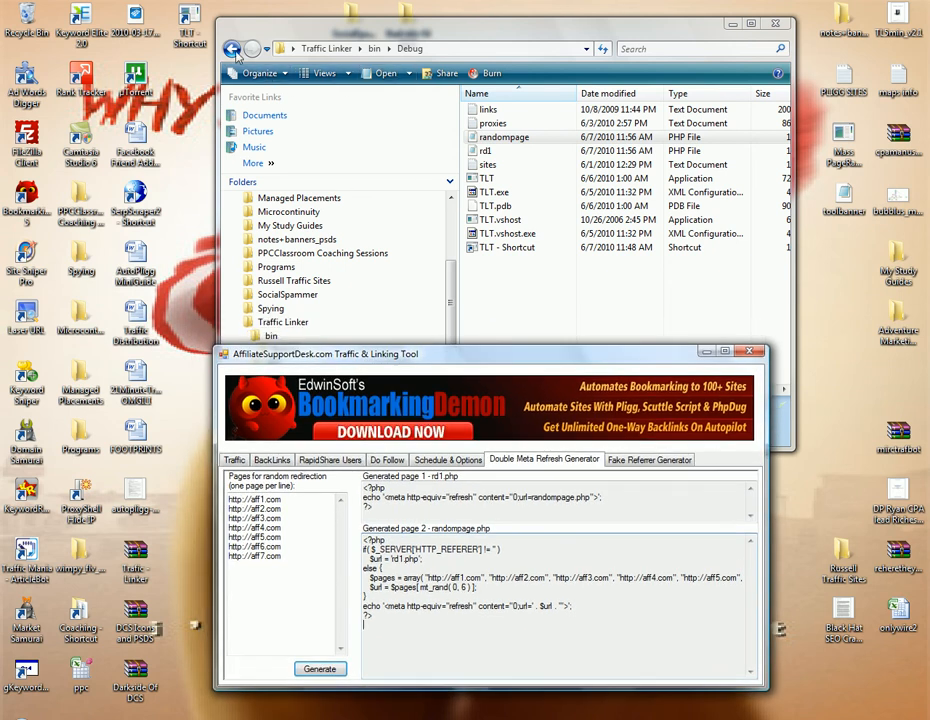
Compare the rd1 (77 bytes) and randompage (341 bytes) file details.
click(232, 48)
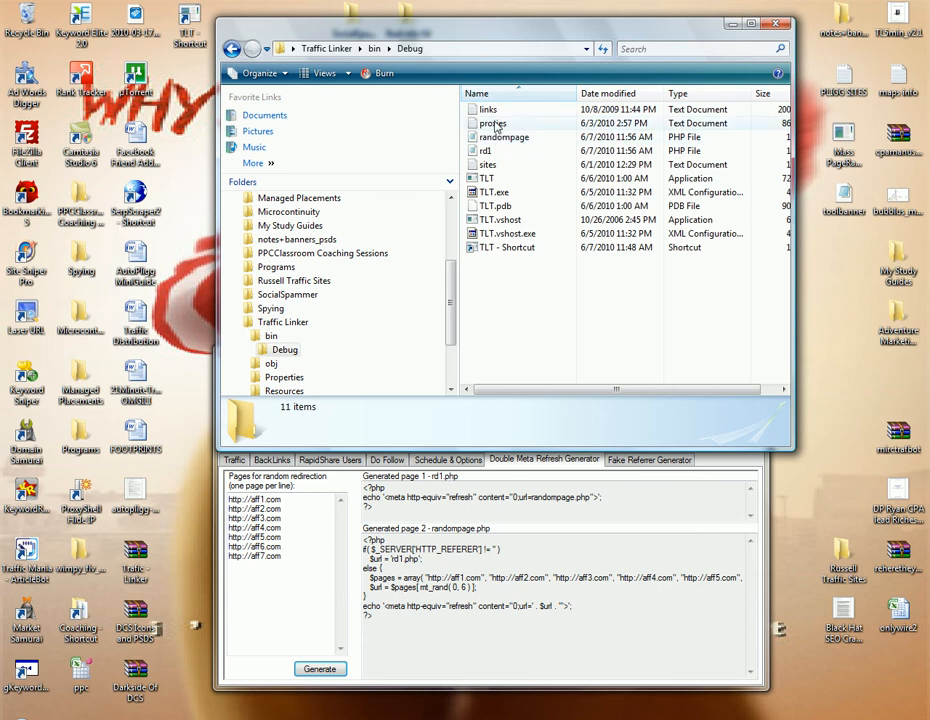
click(485, 150)
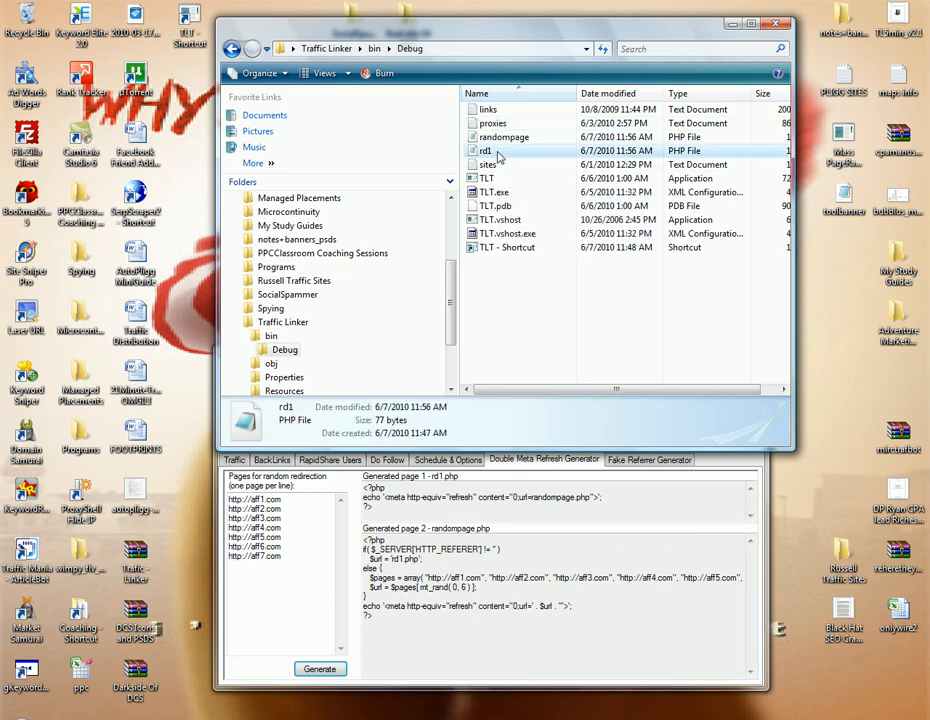
click(504, 137)
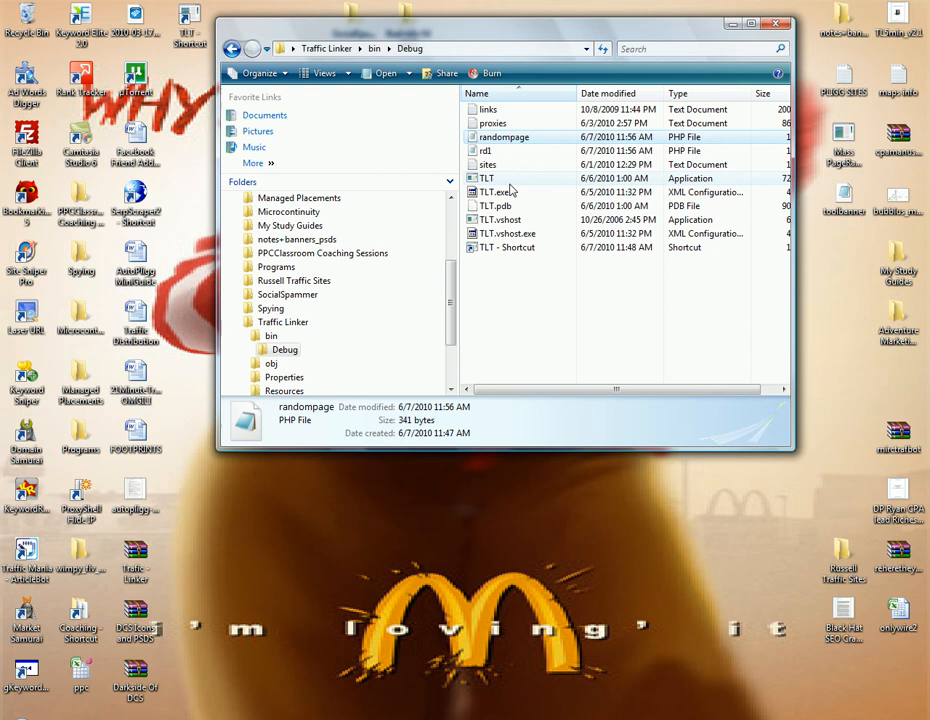
click(487, 150)
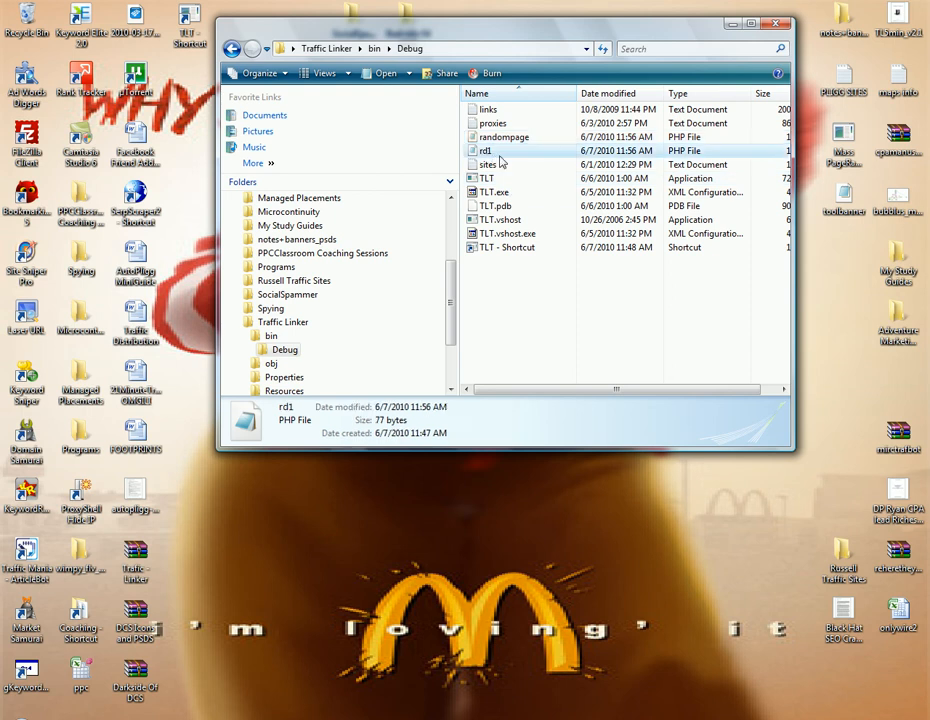
mouse_move(486, 150)
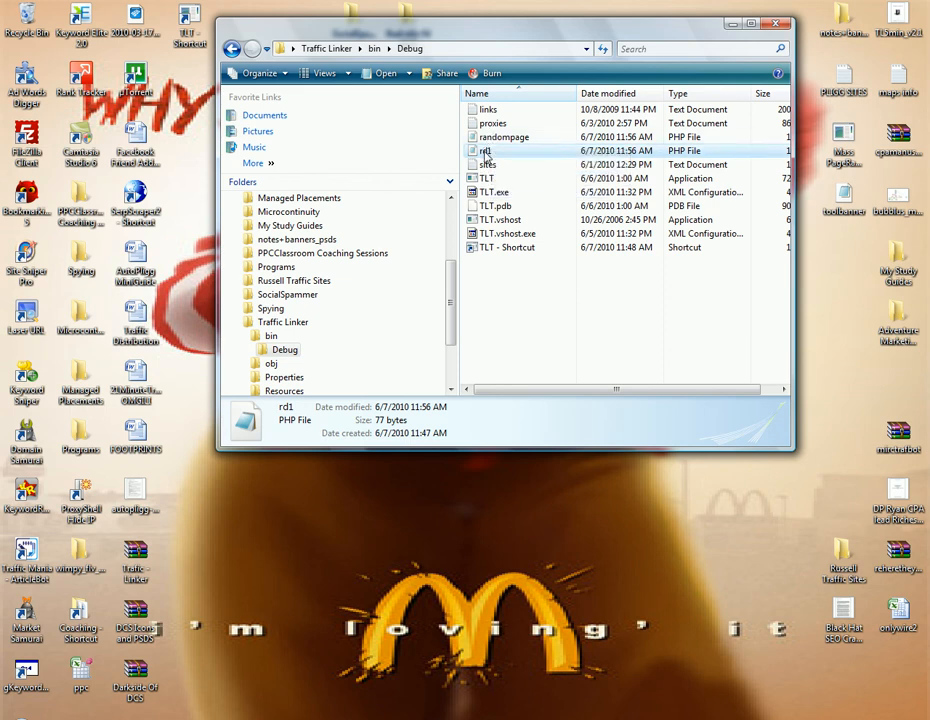
mouse_move(486, 150)
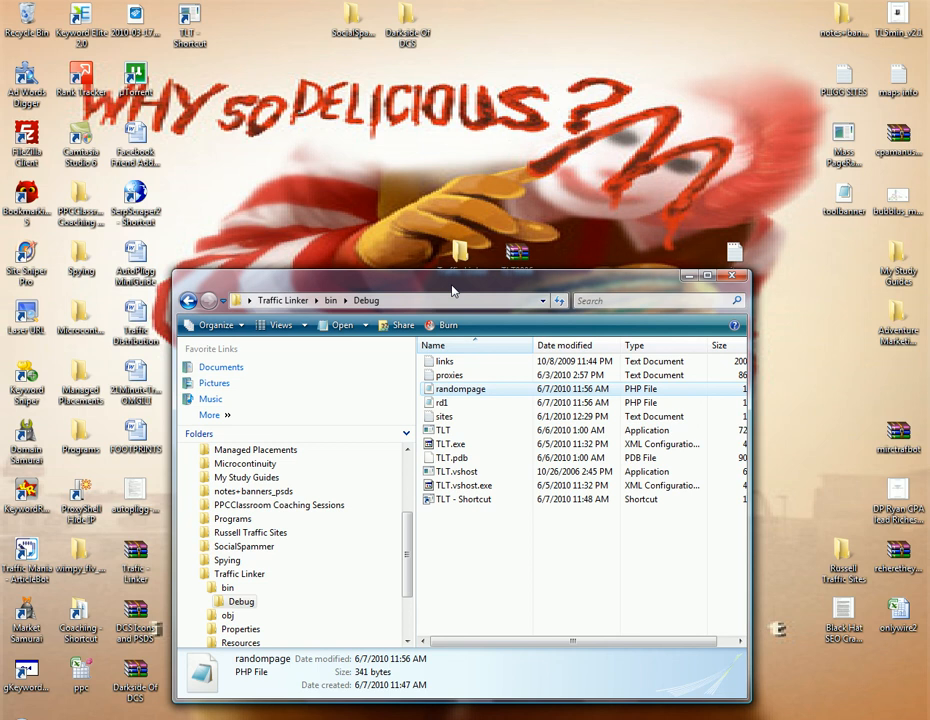
mouse_move(510, 283)
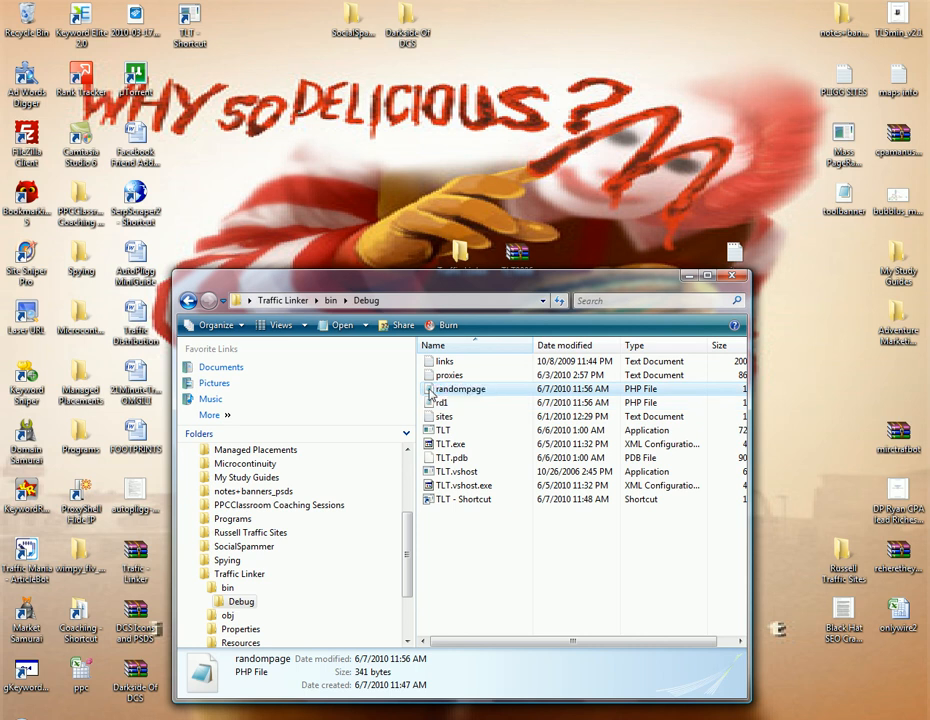
Open randompage.php in Notepad to read its seven-URL random redirect code.
double_click(461, 388)
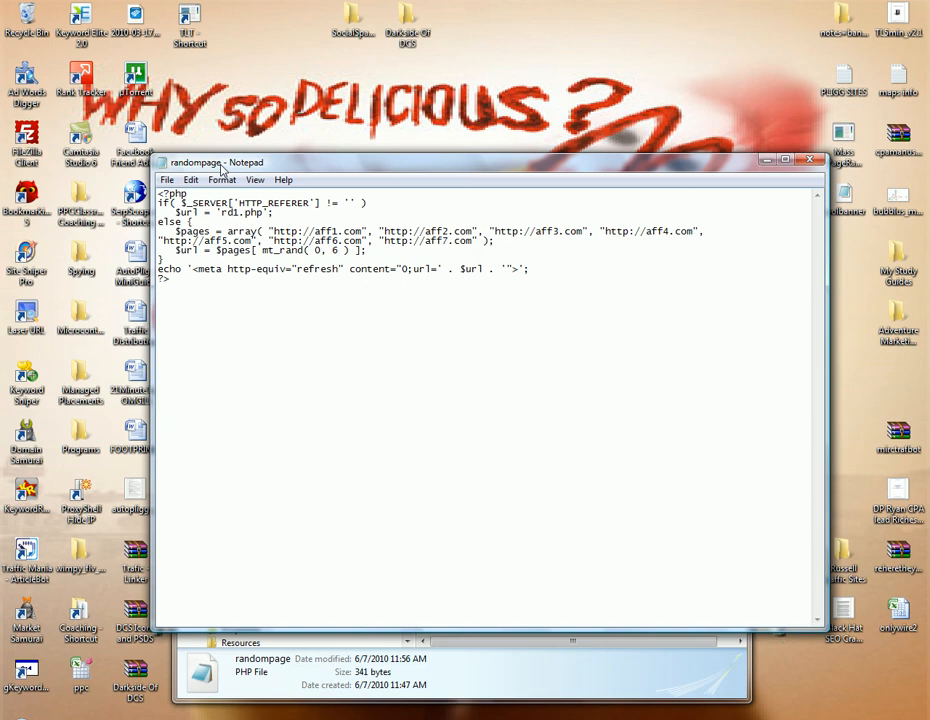
mouse_move(240, 167)
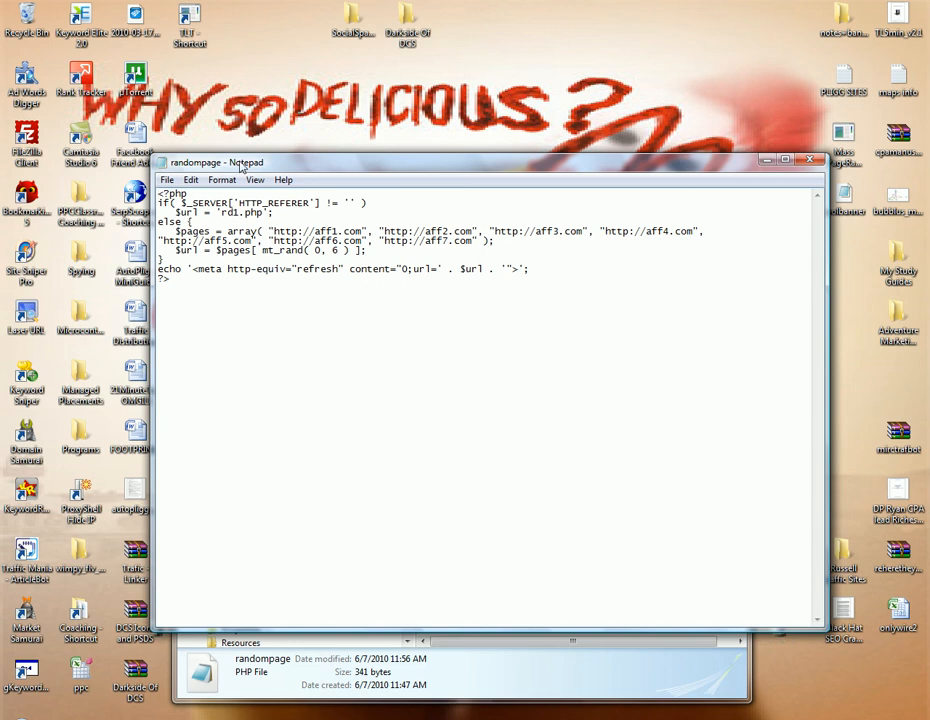
drag(240, 162, 205, 168)
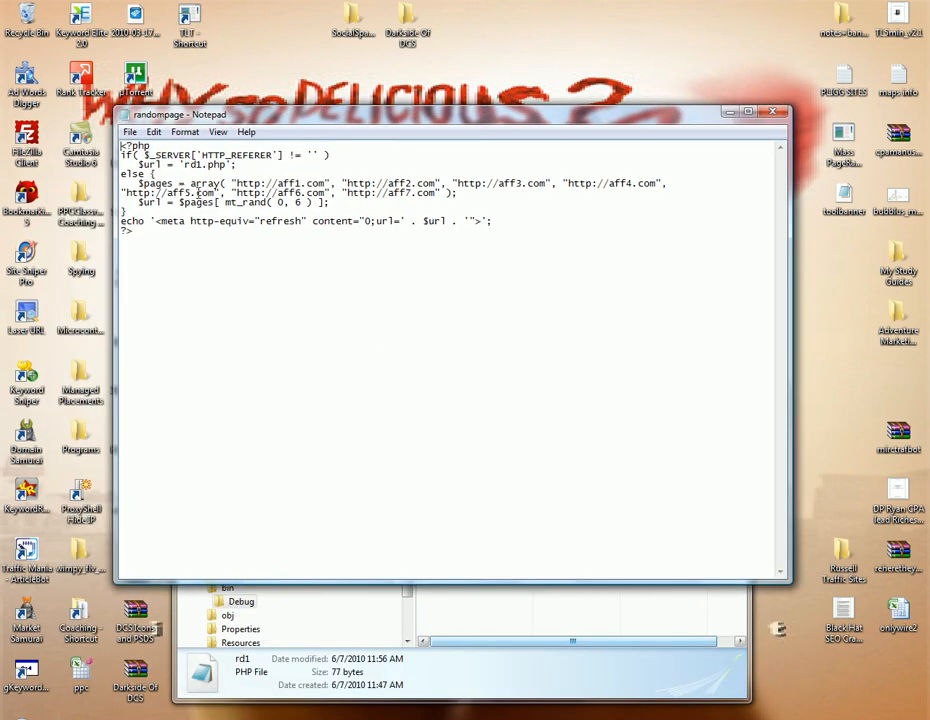
double_click(248, 183)
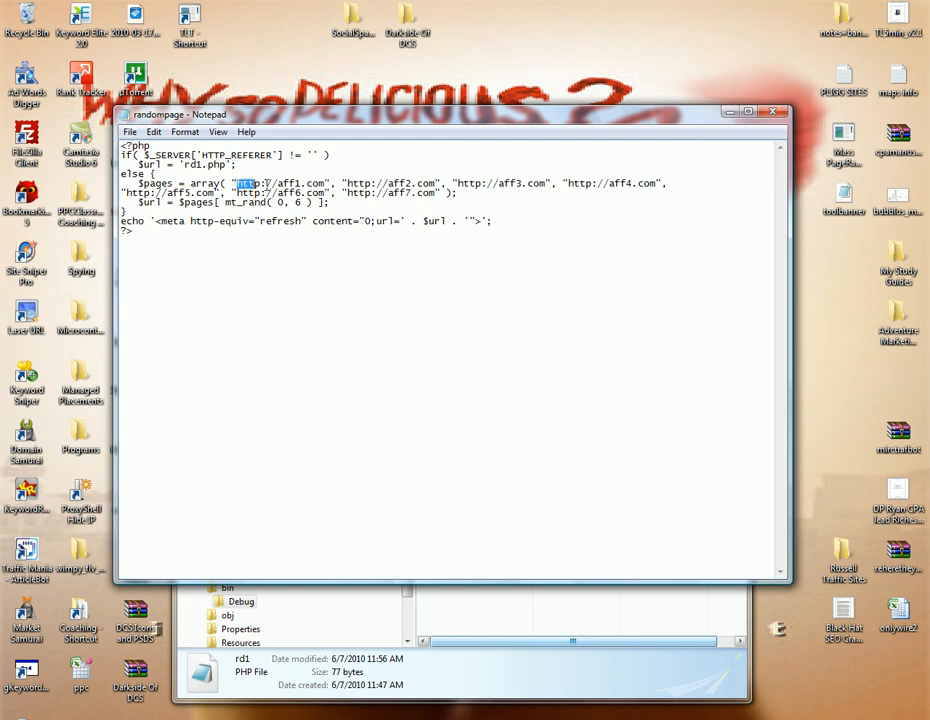
drag(240, 183, 460, 192)
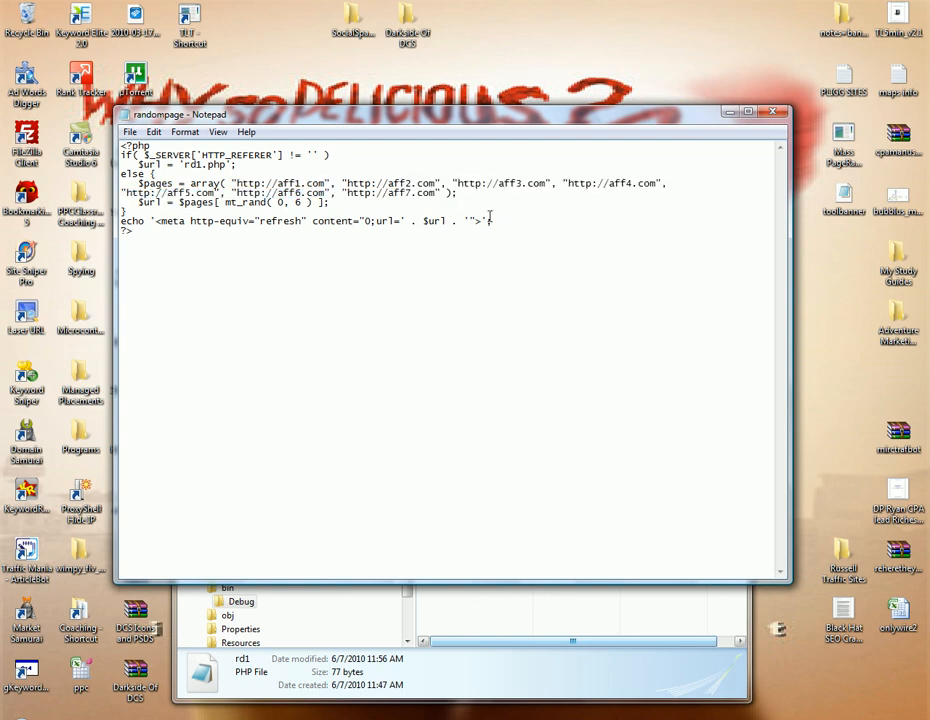
mouse_move(517, 255)
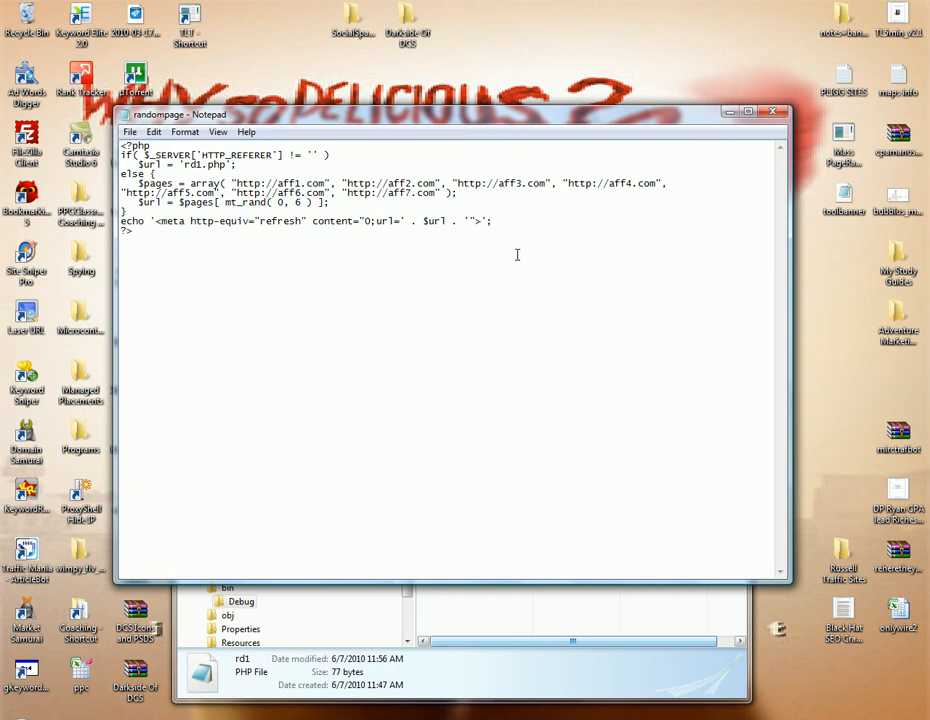
mouse_move(516, 251)
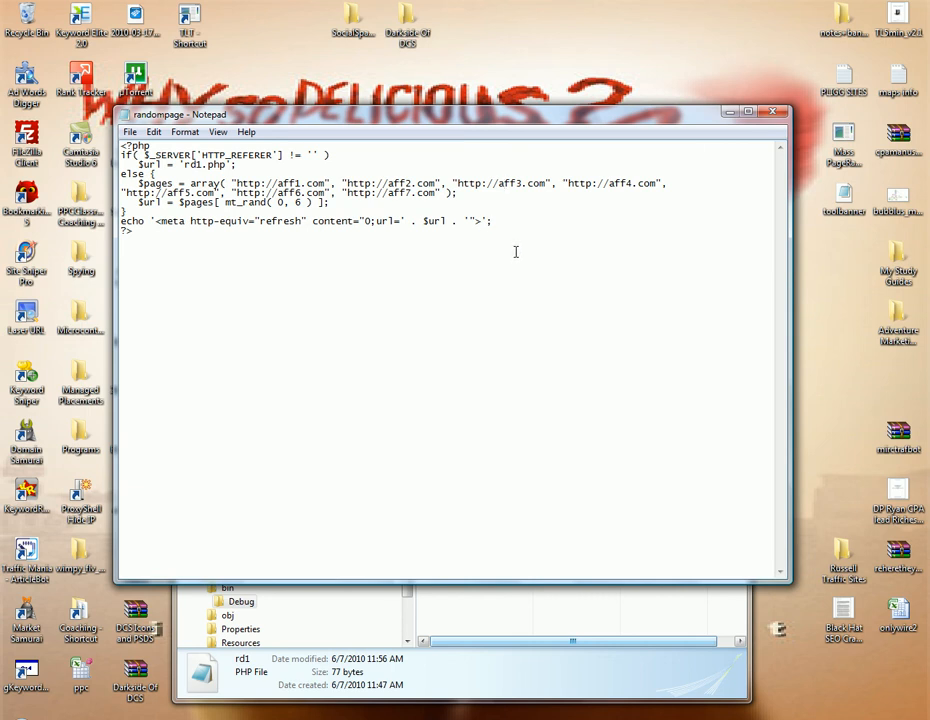
mouse_move(524, 331)
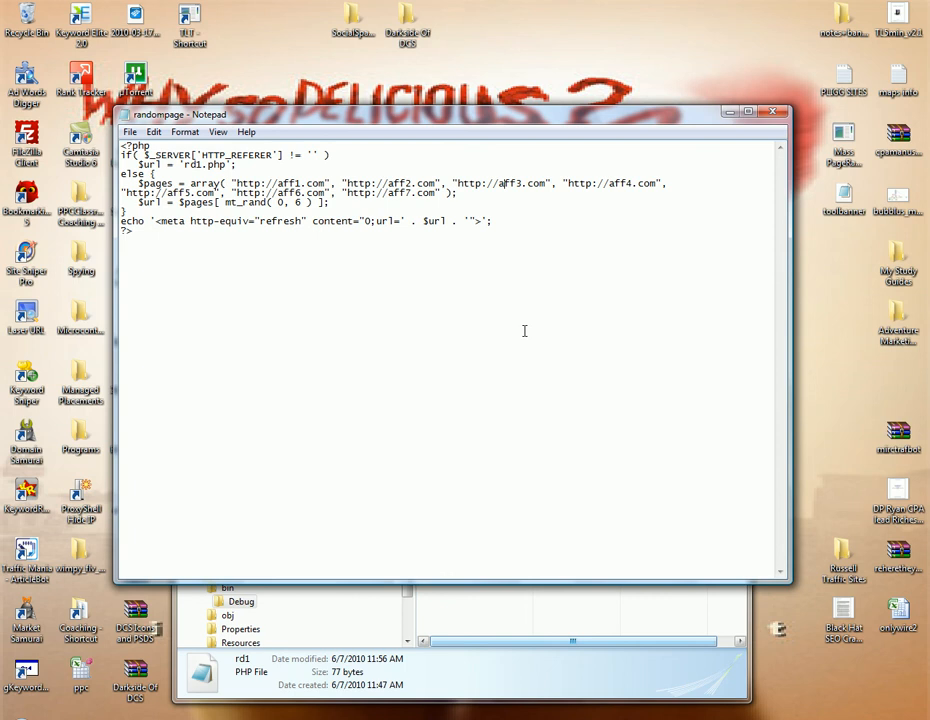